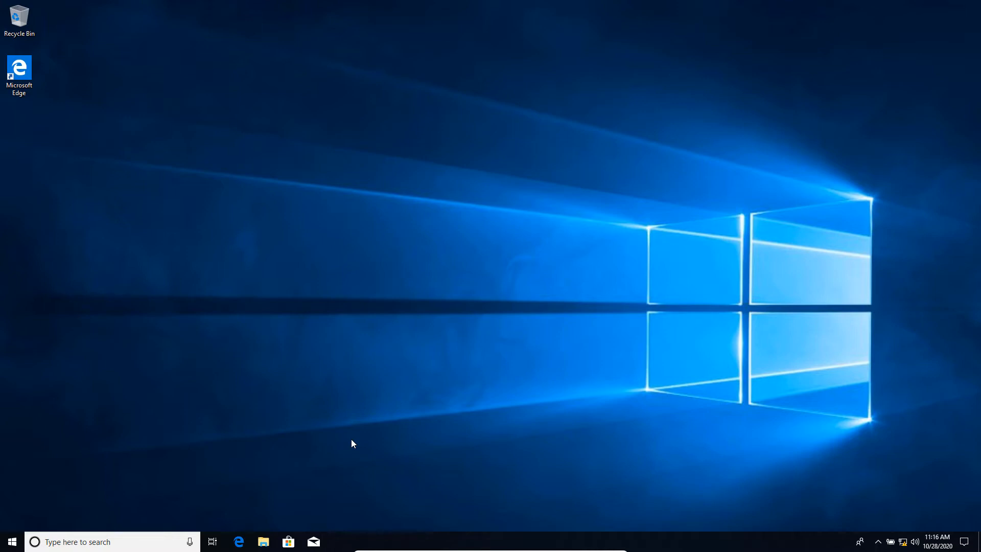
pyautogui.moveTo(41, 523)
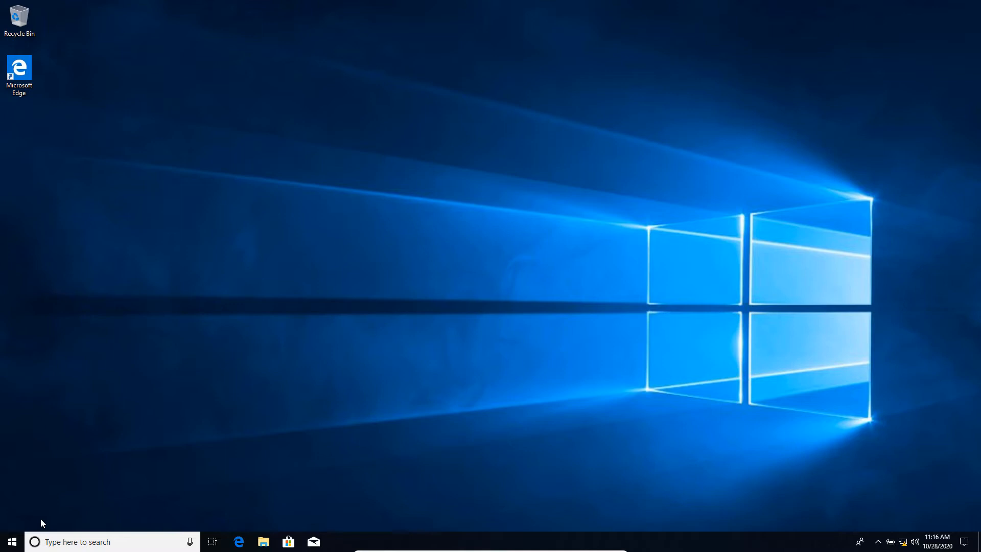
# - Search the Start menu for Computer Management so it shows as best match
pyautogui.click(12, 541)
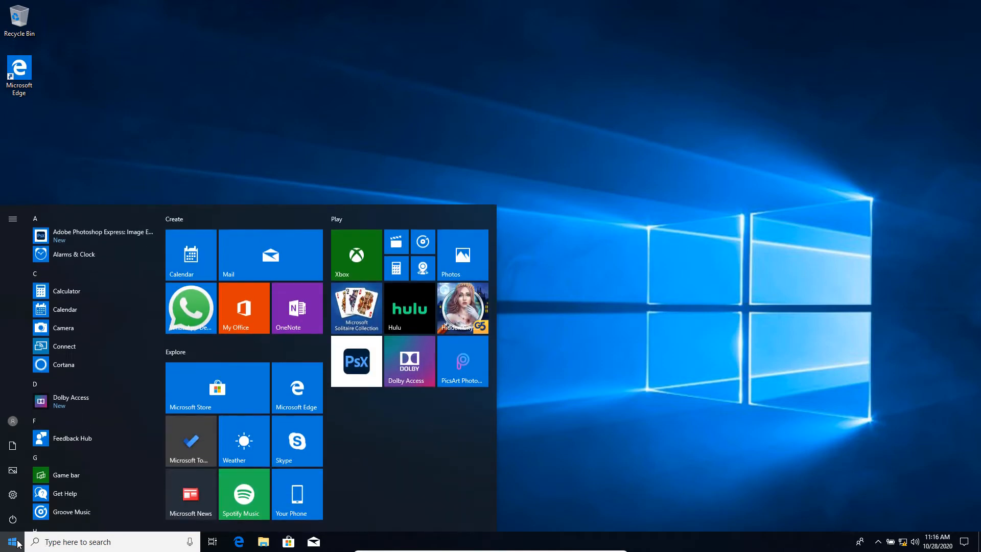
pyautogui.write('compute')
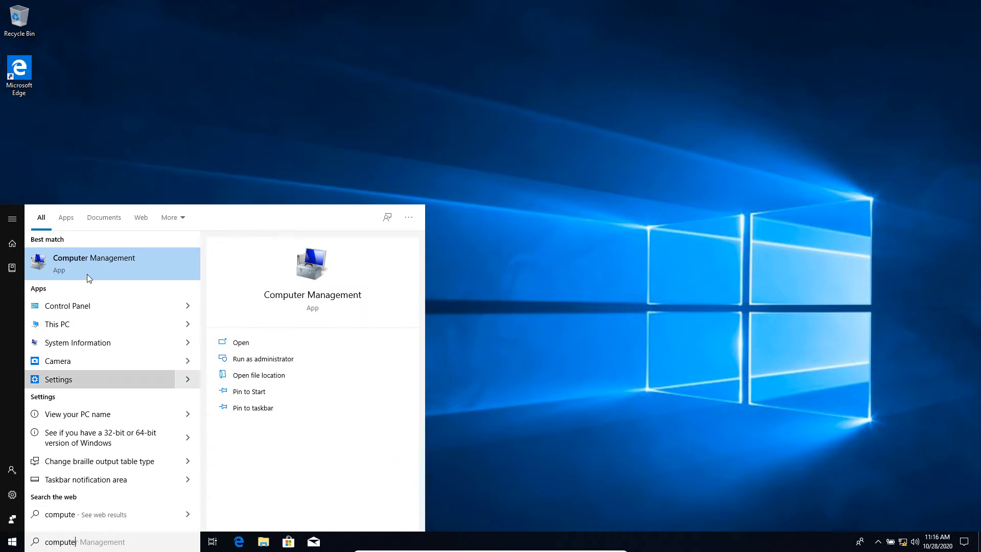
pyautogui.moveTo(93, 260)
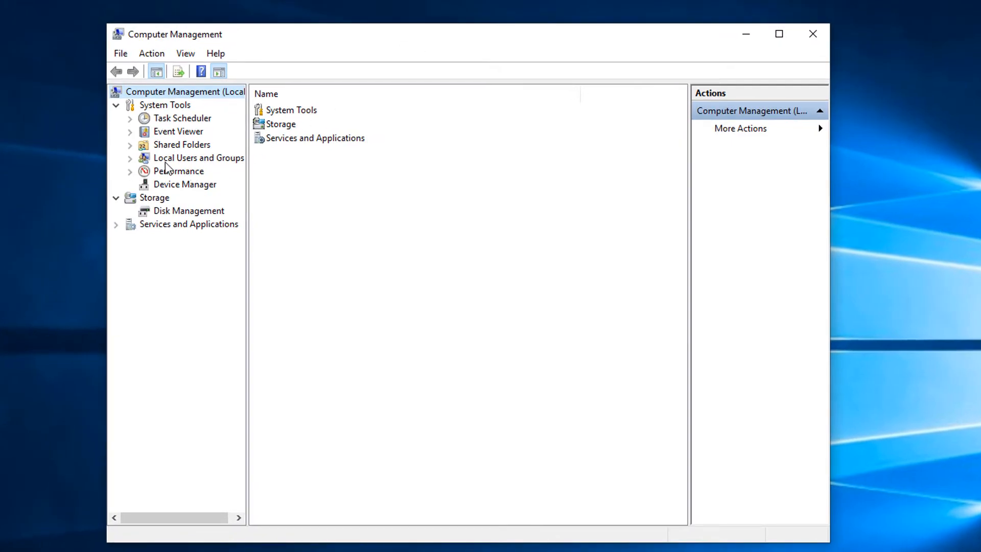
pyautogui.moveTo(144, 166)
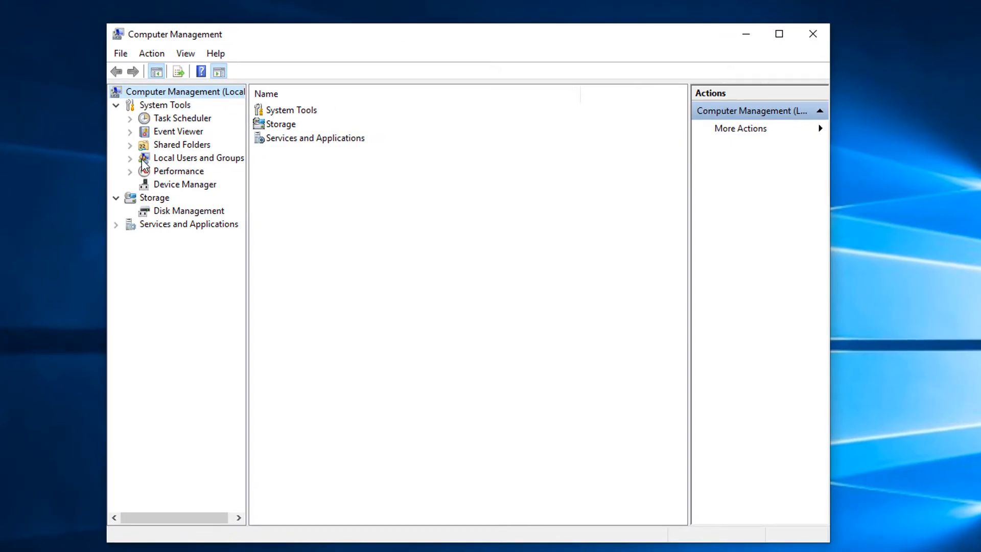
# - Expand Local Users and Groups, list the Users accounts and bring up actions for Guest
pyautogui.click(130, 158)
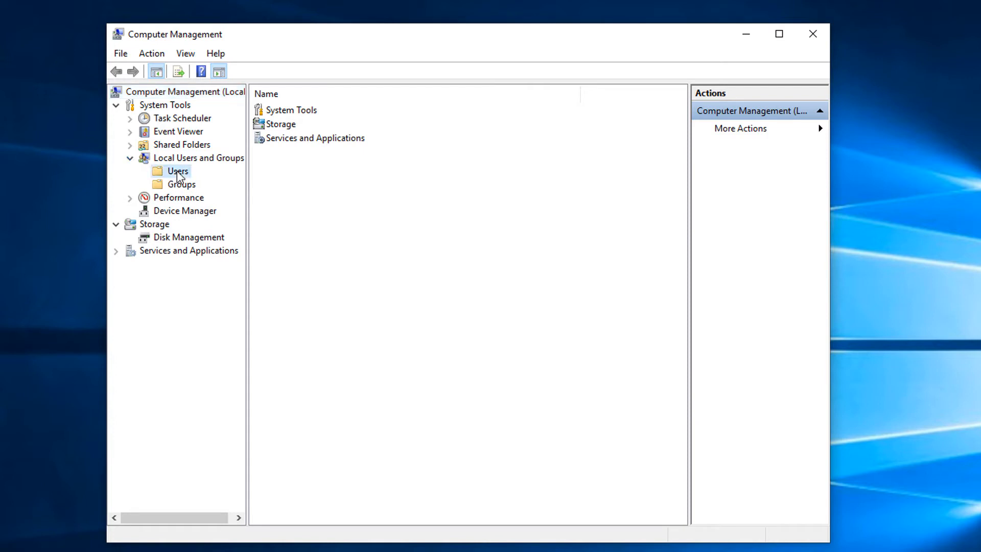
pyautogui.click(178, 170)
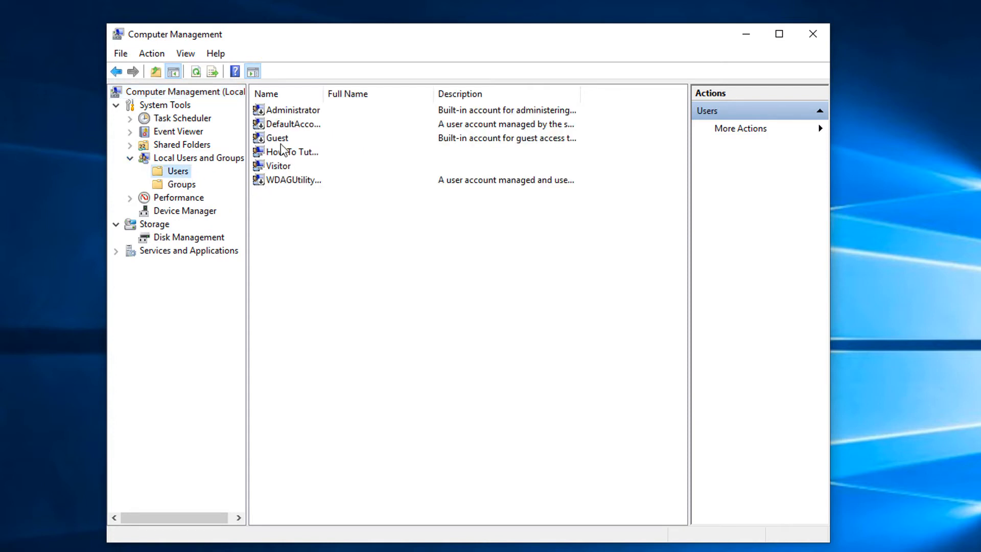
pyautogui.rightClick(277, 138)
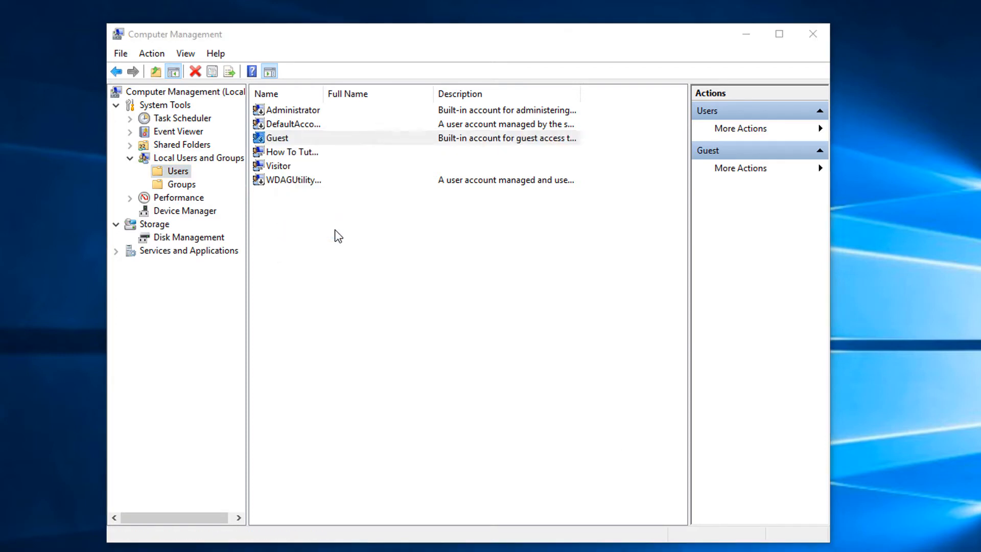
# - Enable the Guest account by clearing 'Account is disabled', save it and close Computer Management
pyautogui.doubleClick(277, 138)
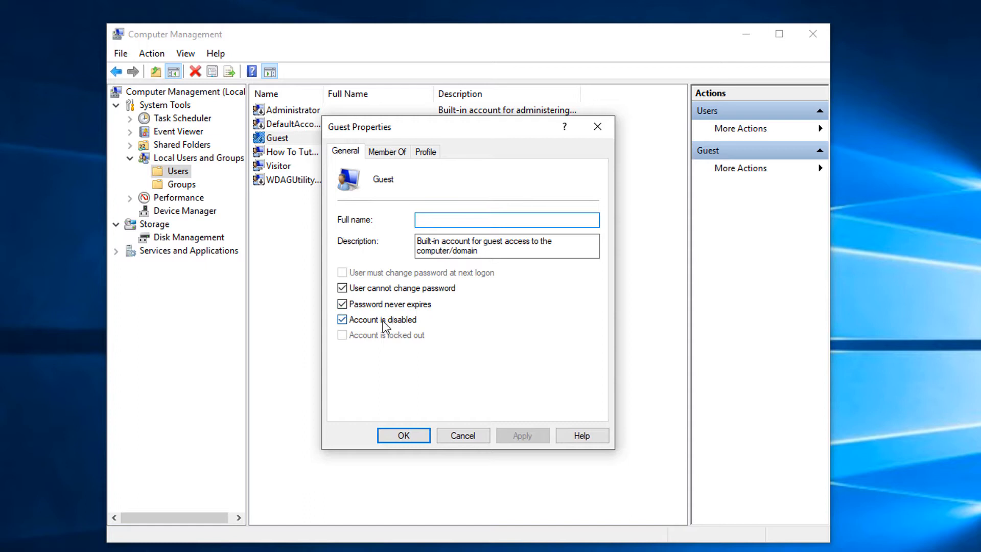
pyautogui.click(343, 320)
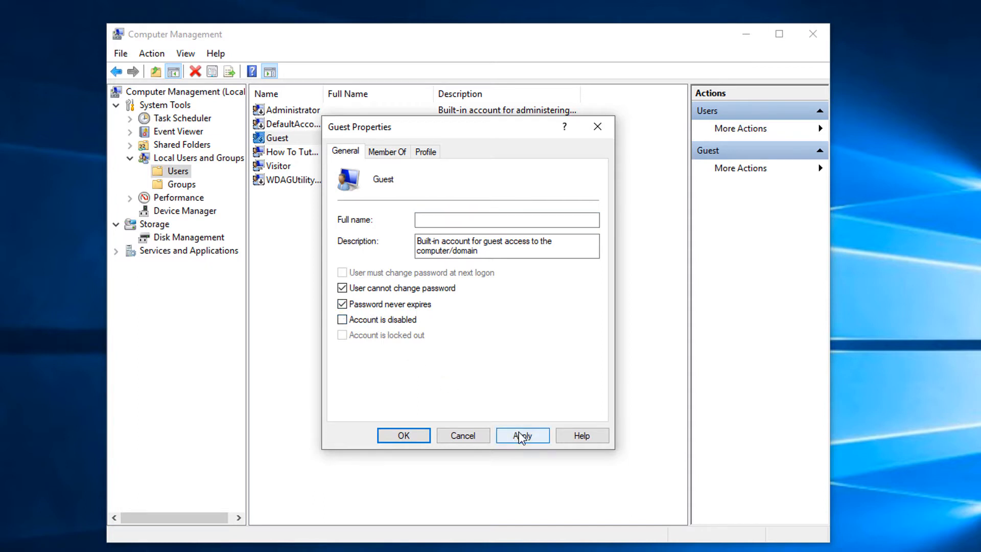
pyautogui.click(522, 435)
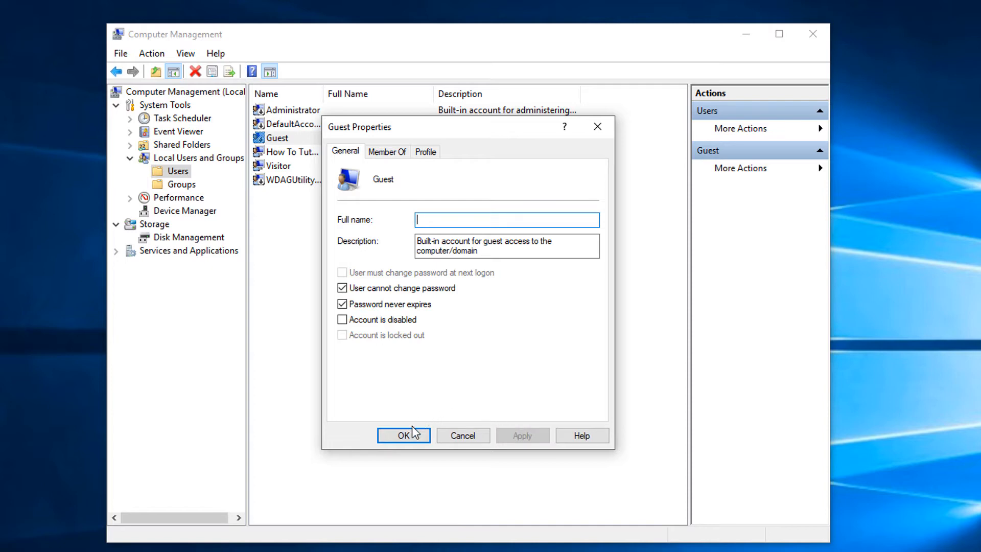
pyautogui.click(404, 436)
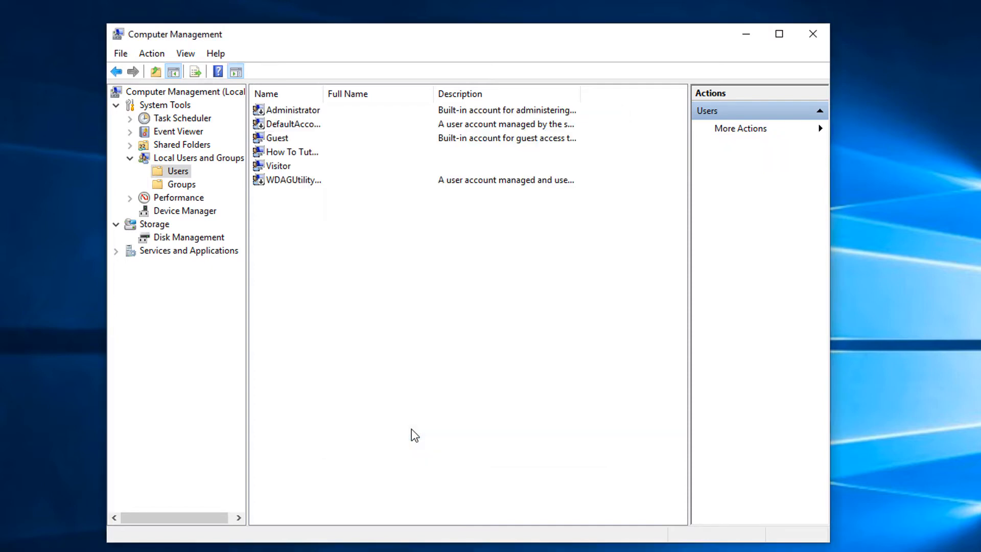
pyautogui.moveTo(817, 60)
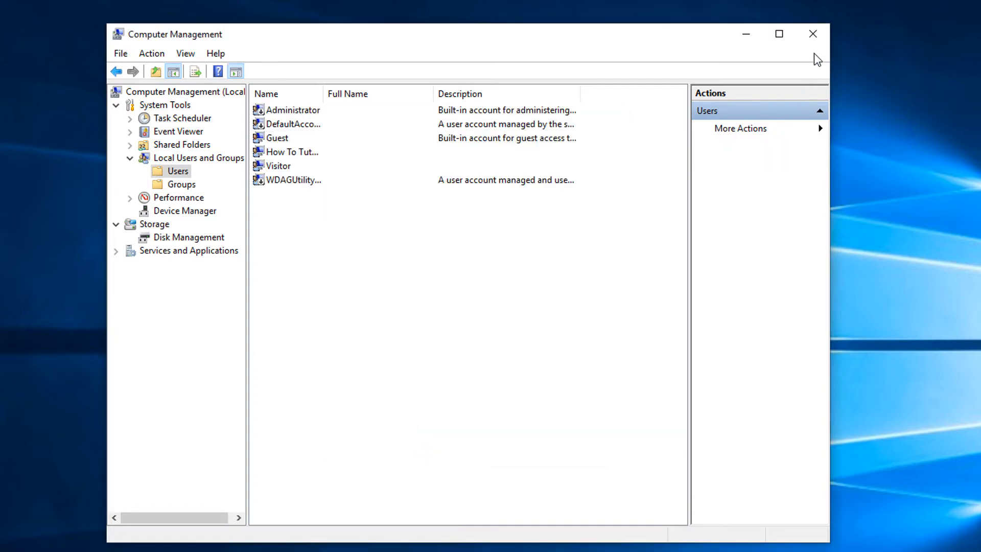
pyautogui.click(813, 34)
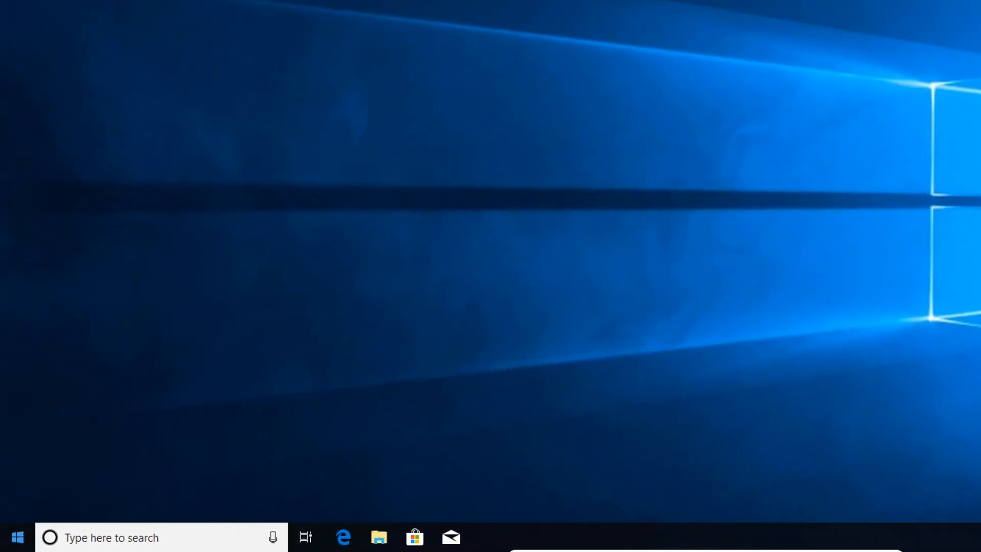
# - Search the Start menu for 'gpedit' so Edit group policy shows as best match
pyautogui.click(17, 537)
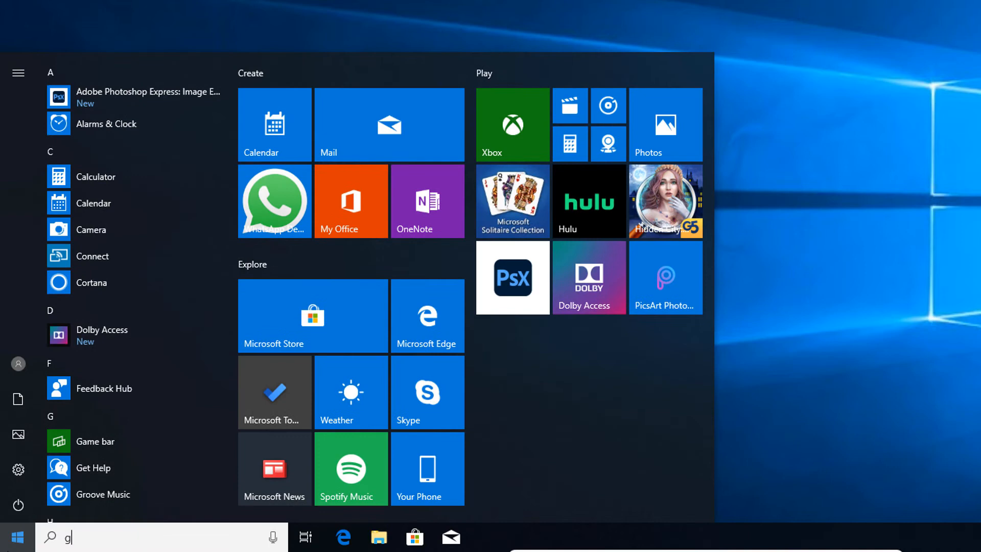
pyautogui.write('pedit')
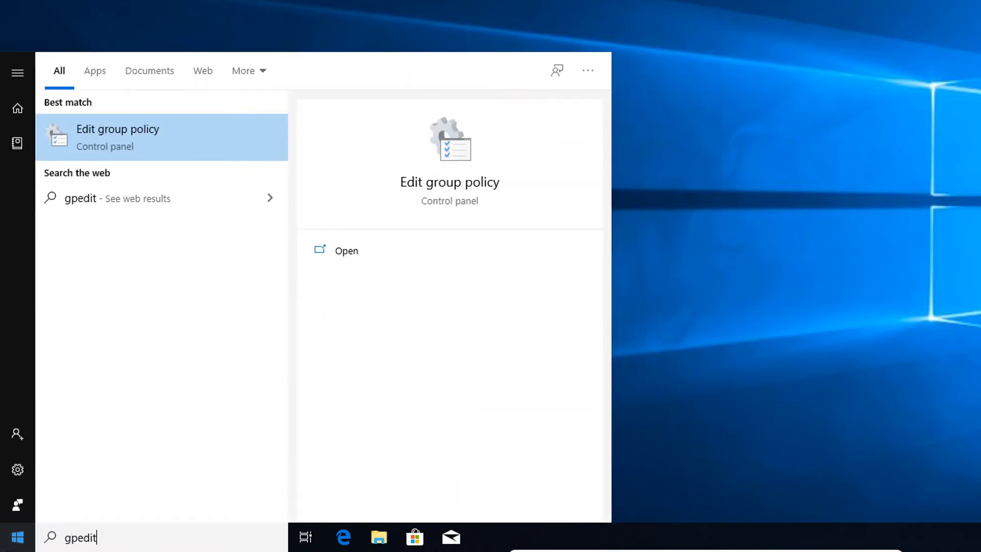
pyautogui.moveTo(93, 155)
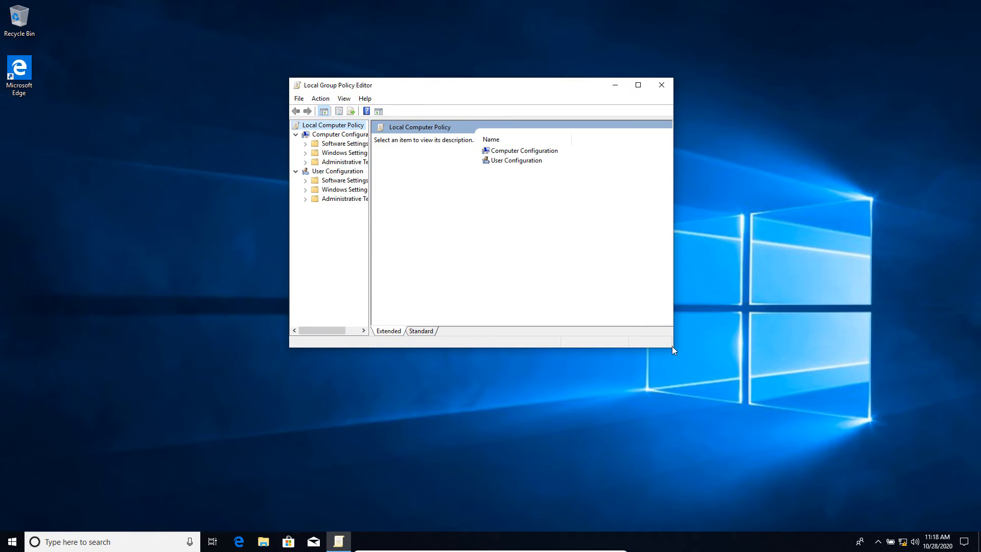
pyautogui.moveTo(375, 267)
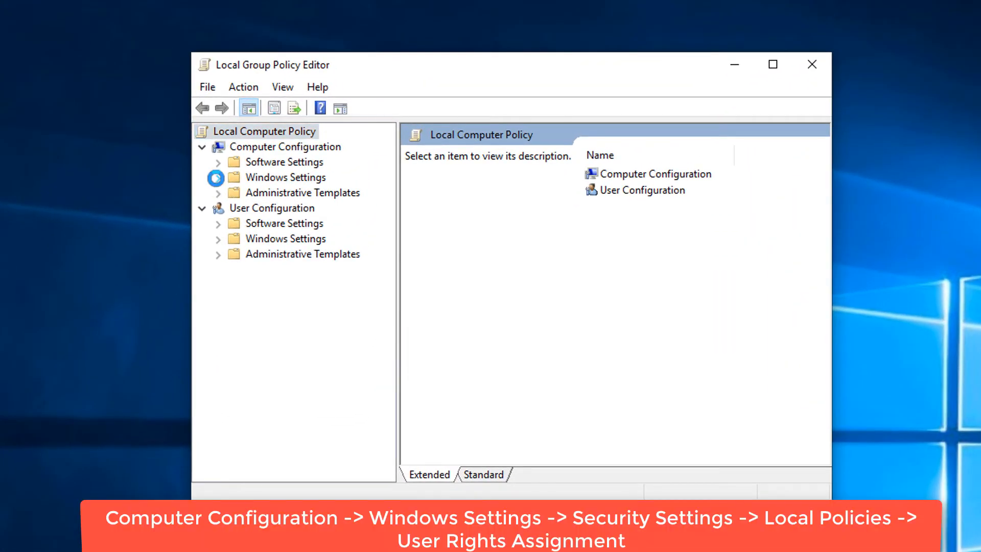
# - Expand Computer Configuration through Windows Settings and Local Policies to reveal User Rights Assignment
pyautogui.click(219, 177)
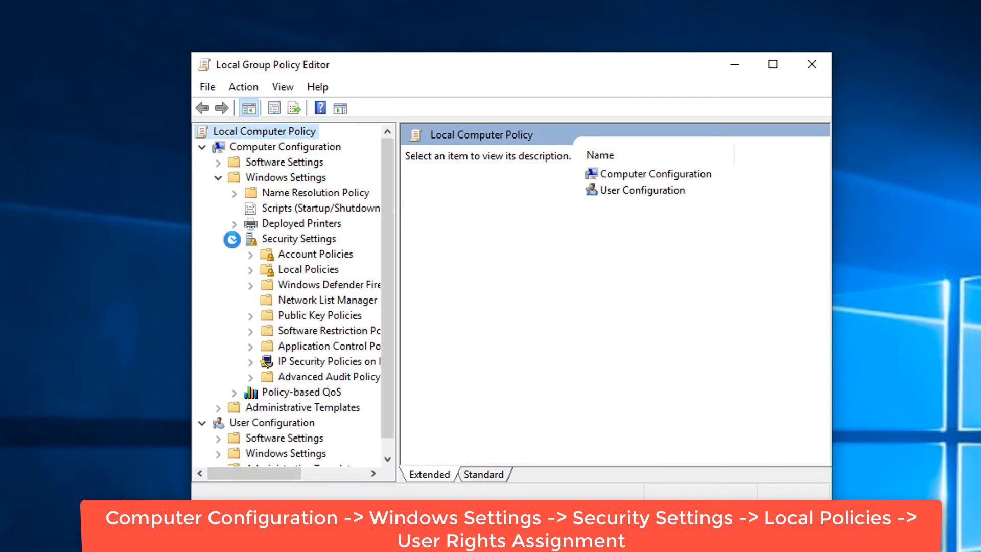
pyautogui.click(250, 268)
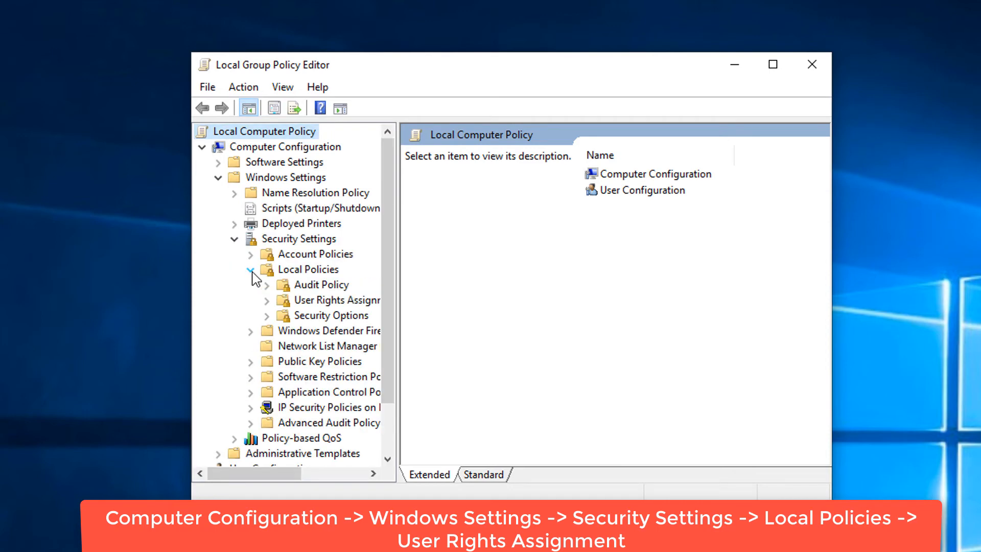
pyautogui.moveTo(300, 315)
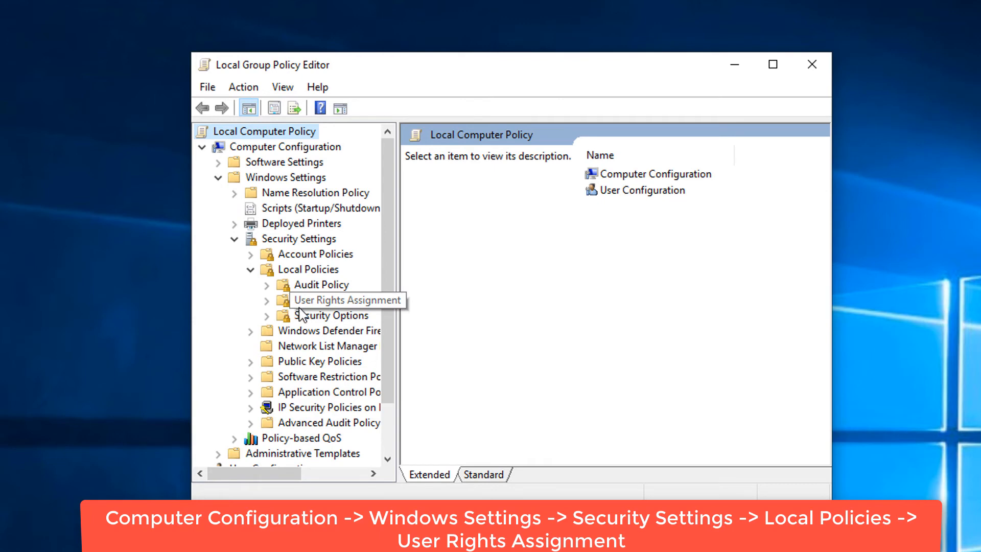
pyautogui.moveTo(330, 307)
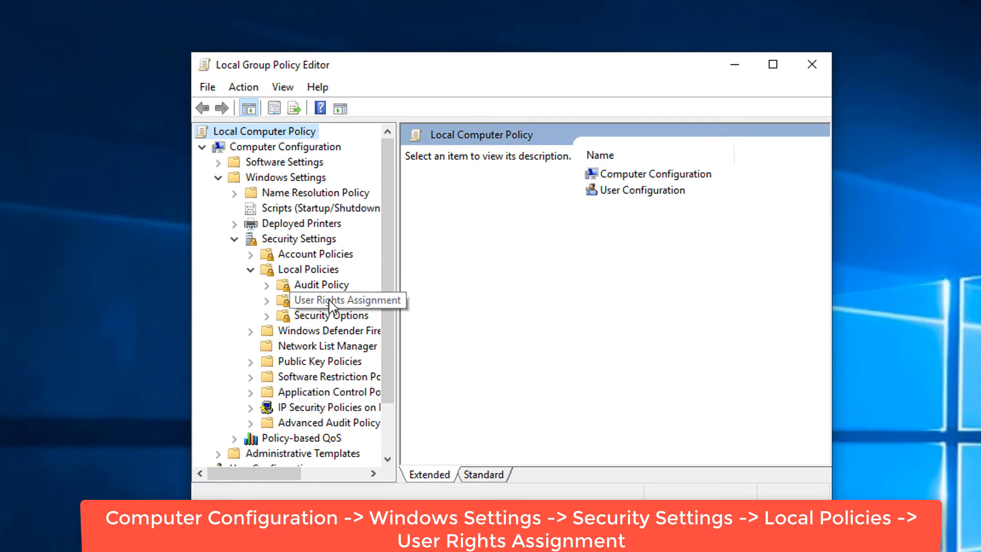
# - List the User Rights Assignment policies and select Deny log on locally, currently set to Guest
pyautogui.click(337, 300)
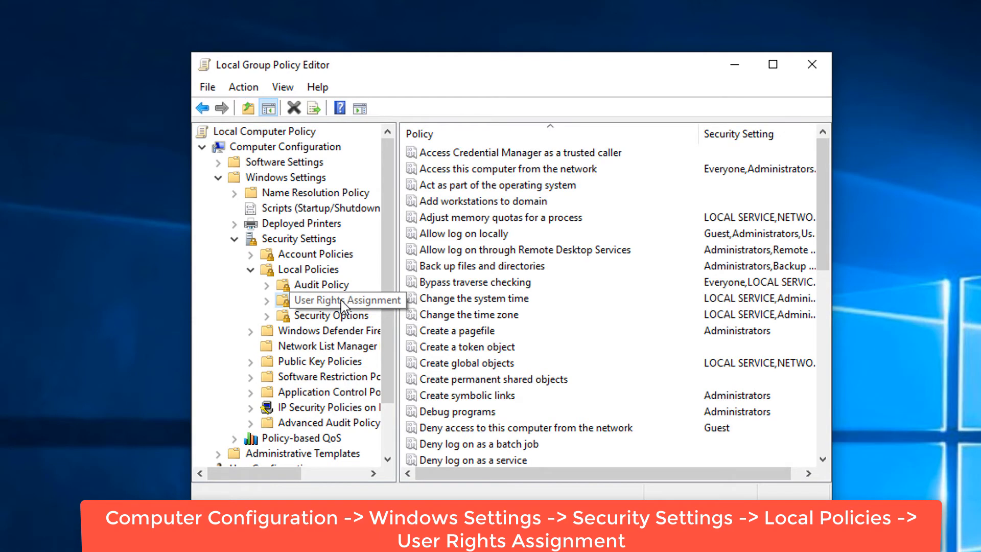
pyautogui.click(492, 330)
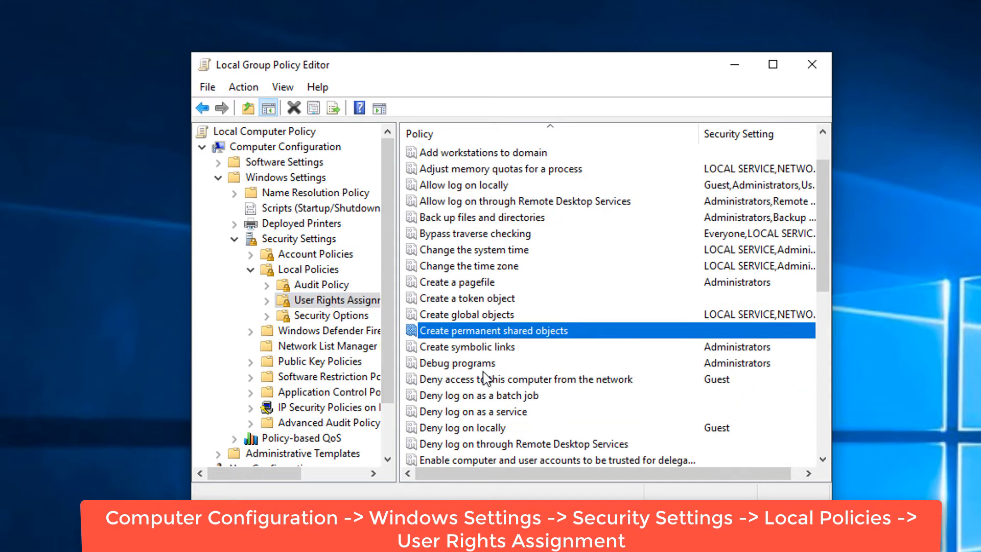
pyautogui.scroll(-3)
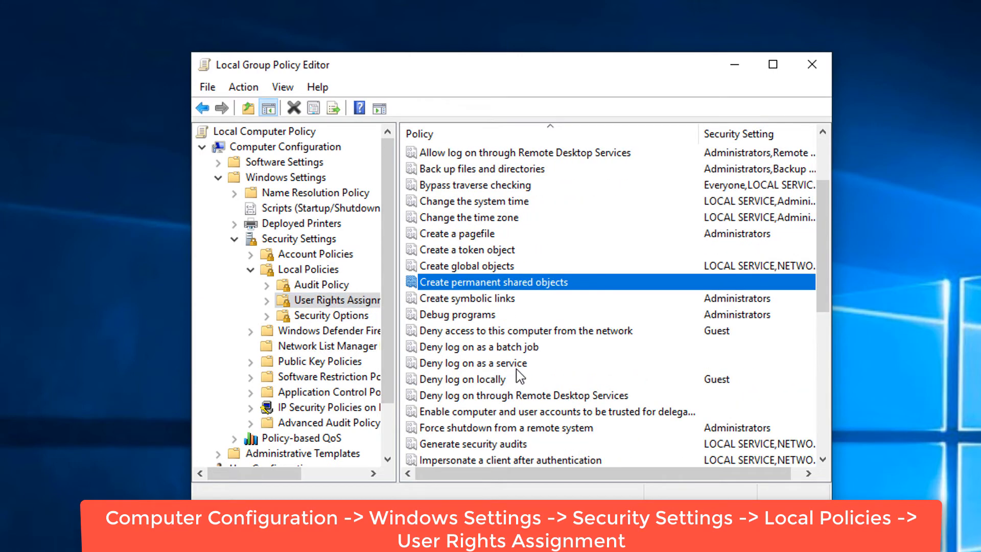
pyautogui.click(461, 378)
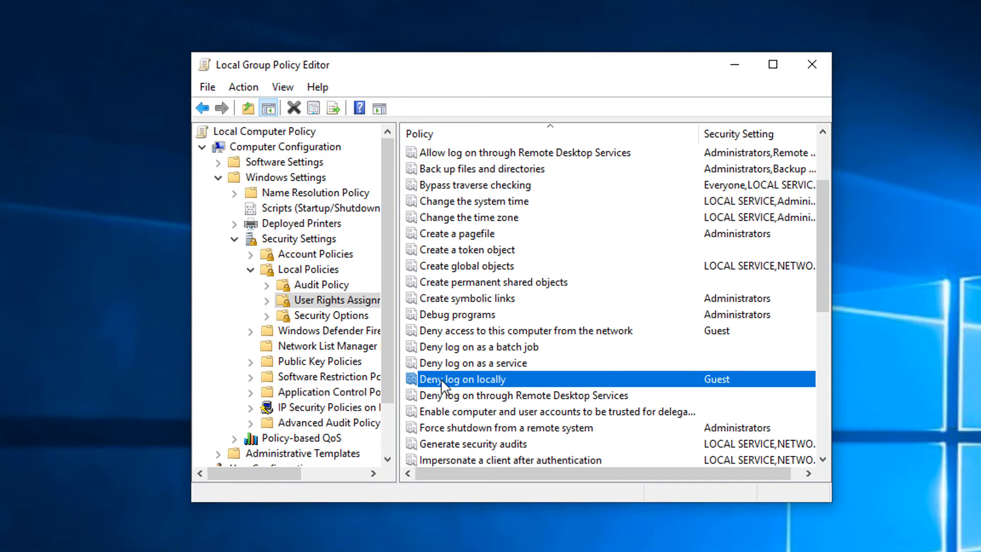
pyautogui.moveTo(453, 391)
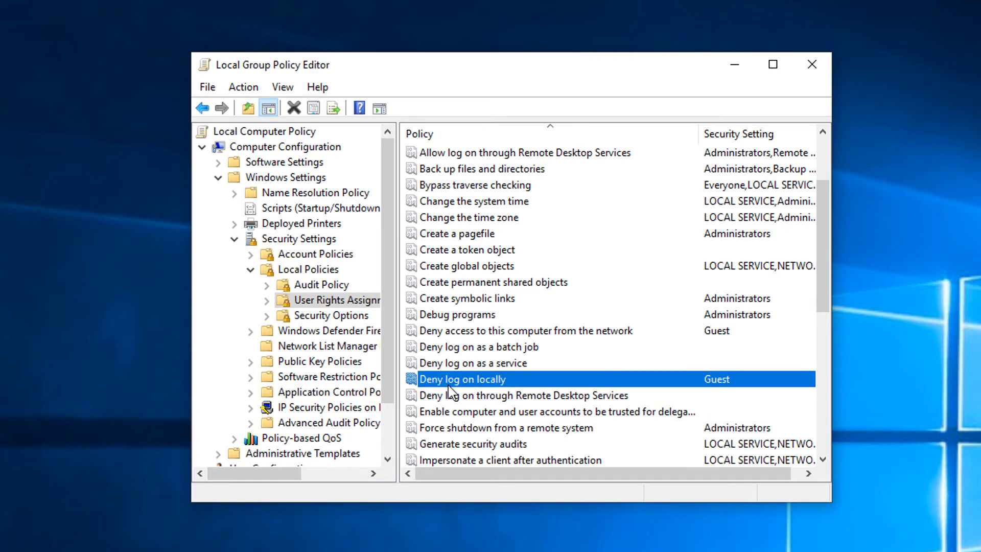
# - Remove Guest from Deny log on locally, confirm it and close the Group Policy Editor
pyautogui.doubleClick(462, 378)
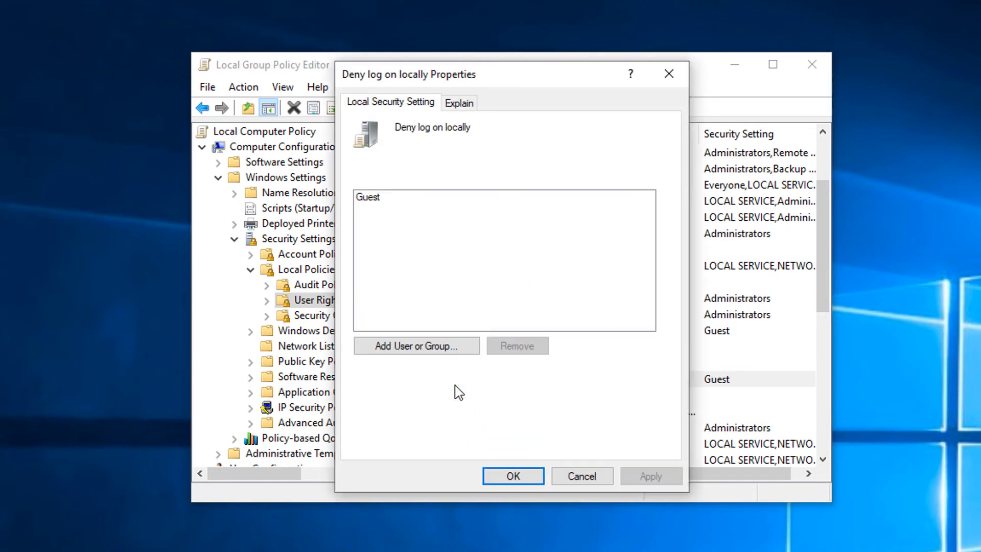
pyautogui.moveTo(417, 205)
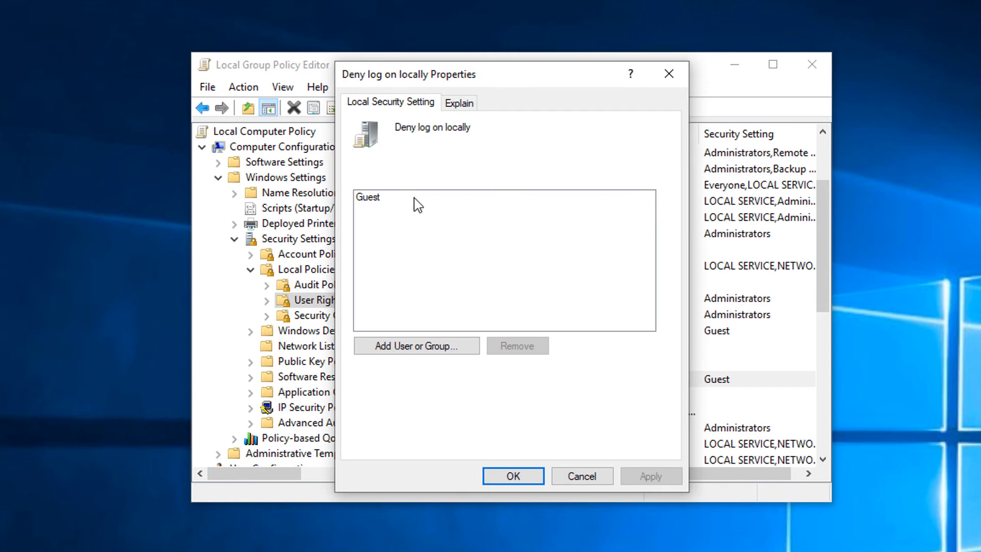
pyautogui.click(368, 196)
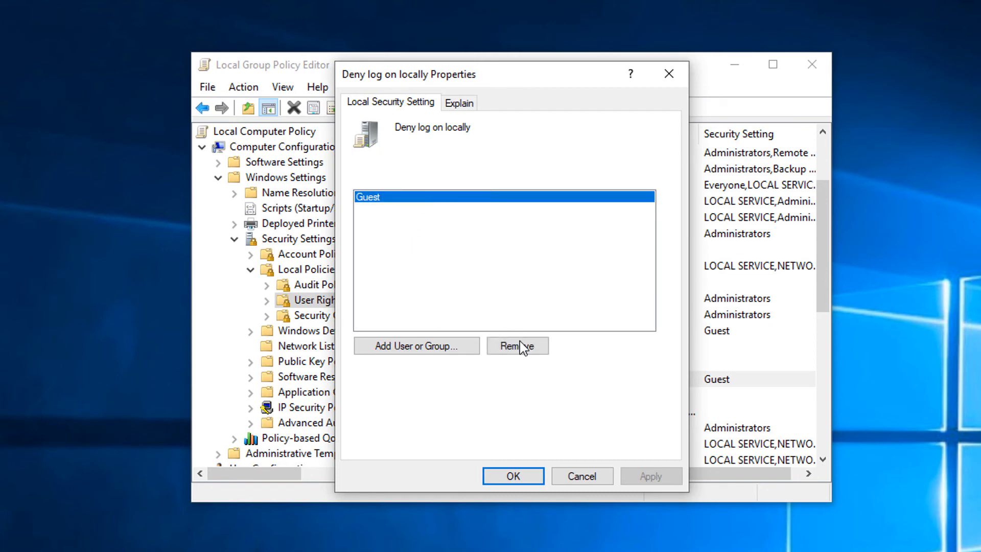
pyautogui.click(517, 345)
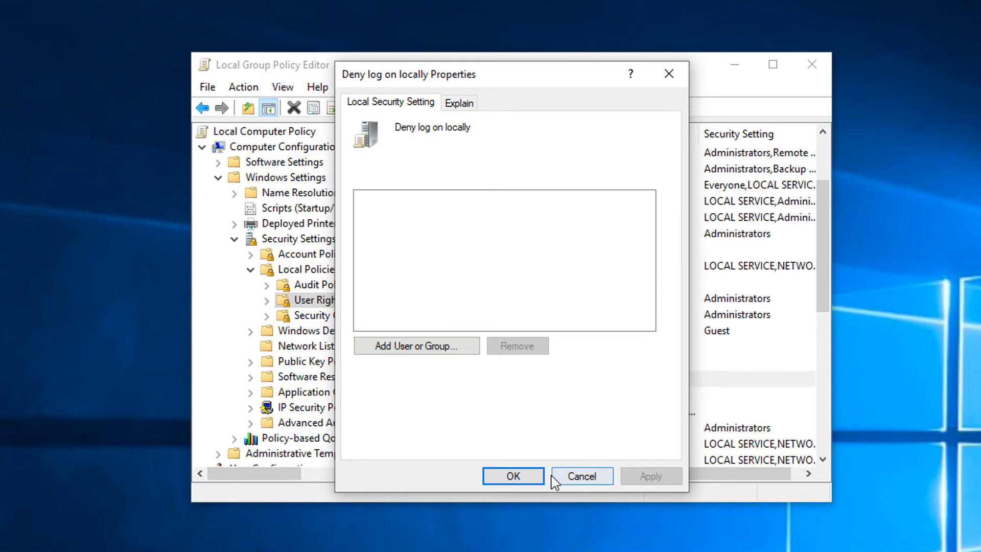
pyautogui.click(580, 477)
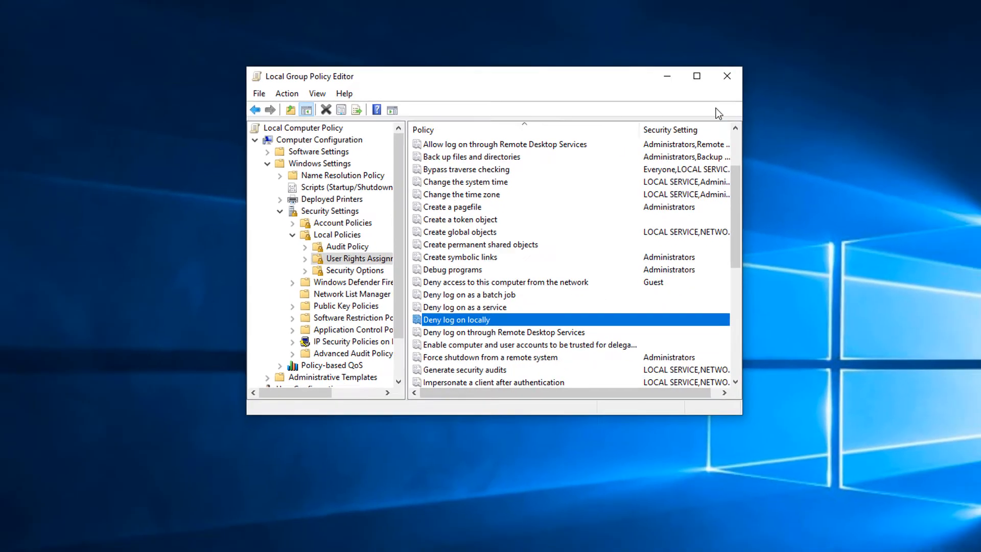
pyautogui.click(727, 76)
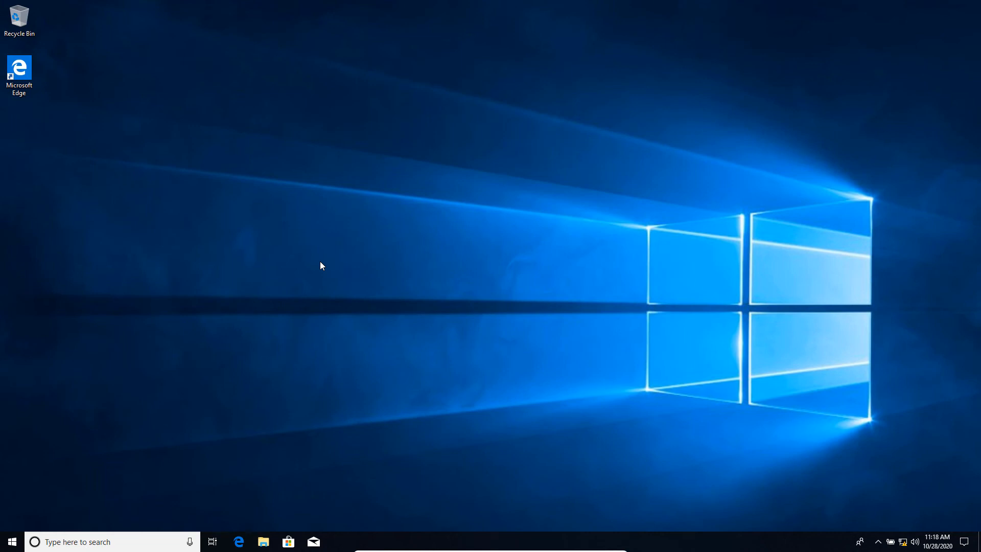
pyautogui.moveTo(11, 542)
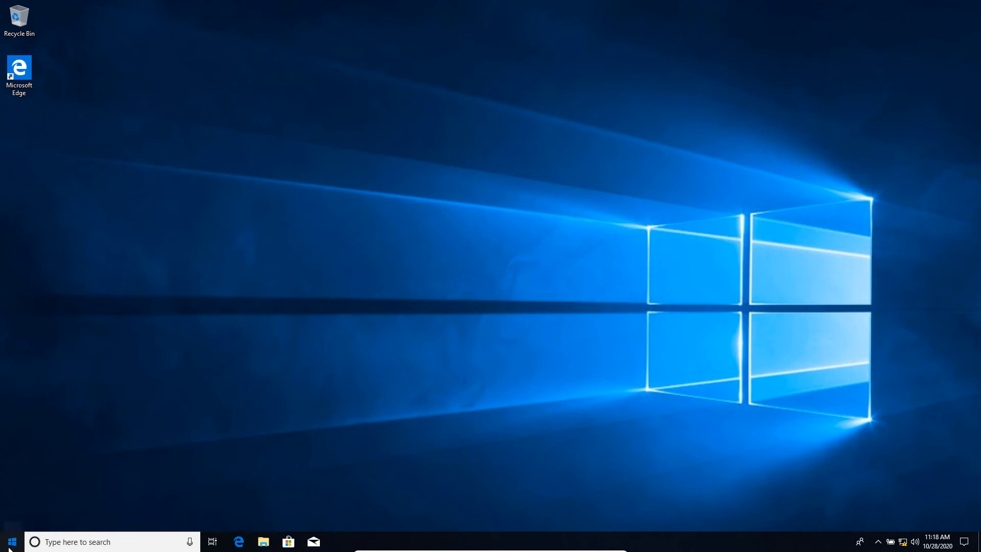